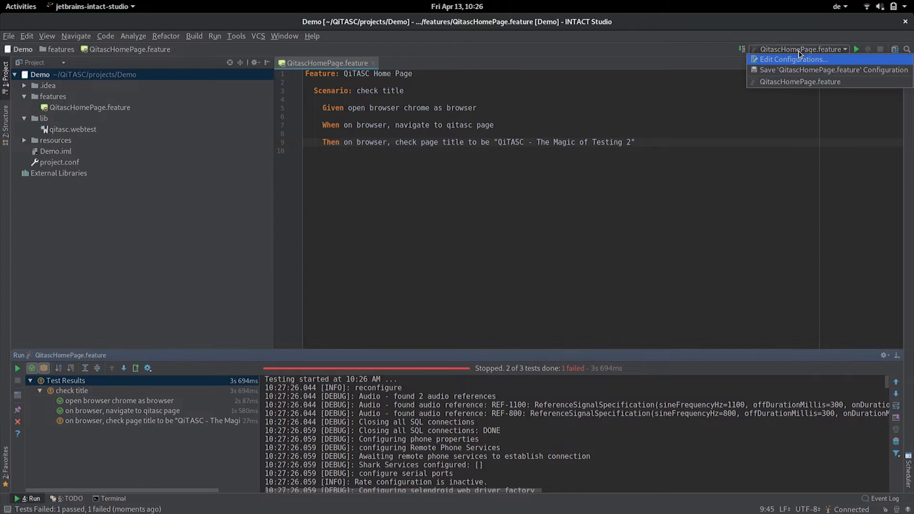
# - Open Edit Configurations for the QitascHomePage.feature run configuration from the dropdown
pyautogui.click(791, 59)
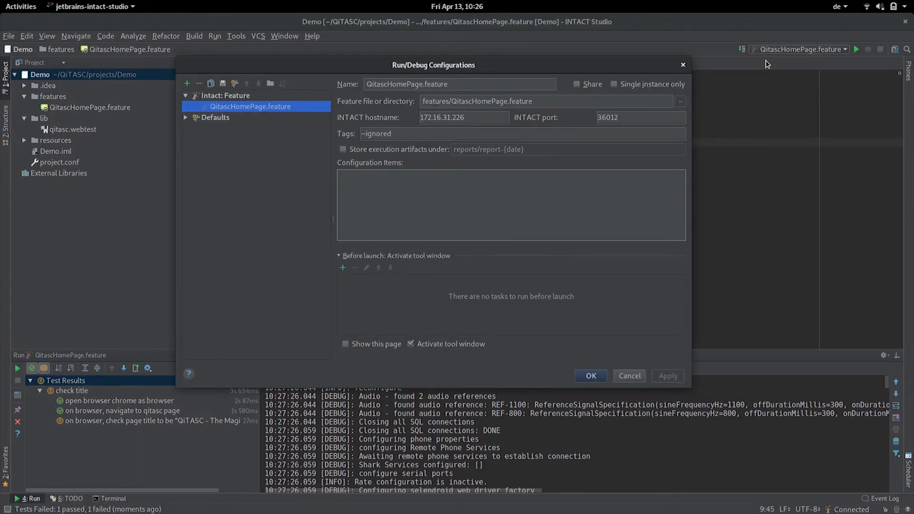